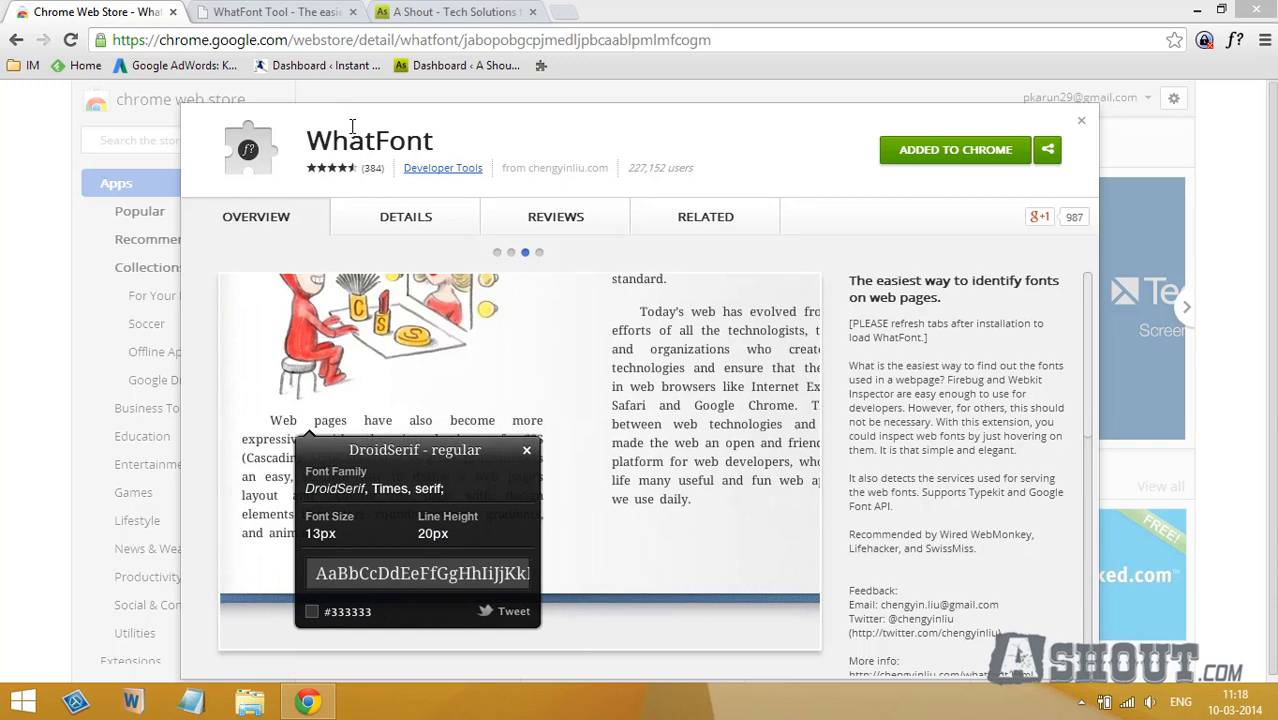
Show the WhatFont listing in the Chrome Web Store, already added to Chrome.
left_click(452, 12)
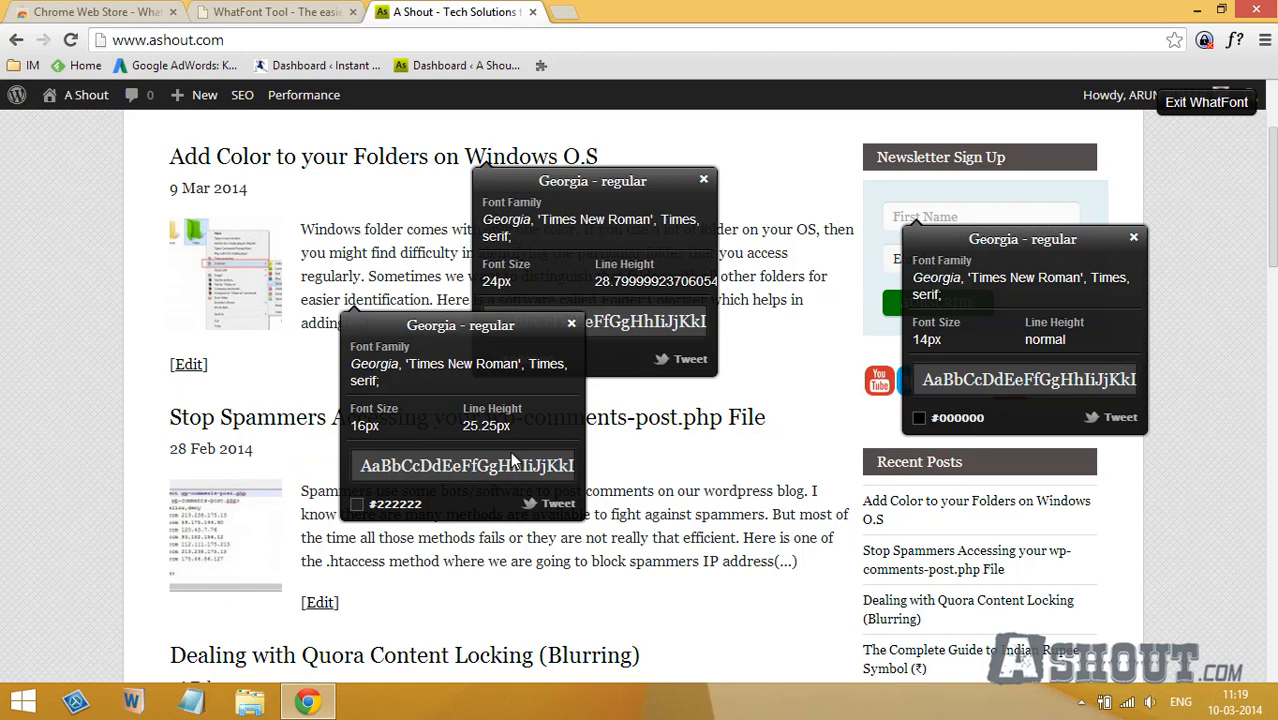
mouse_move(344, 440)
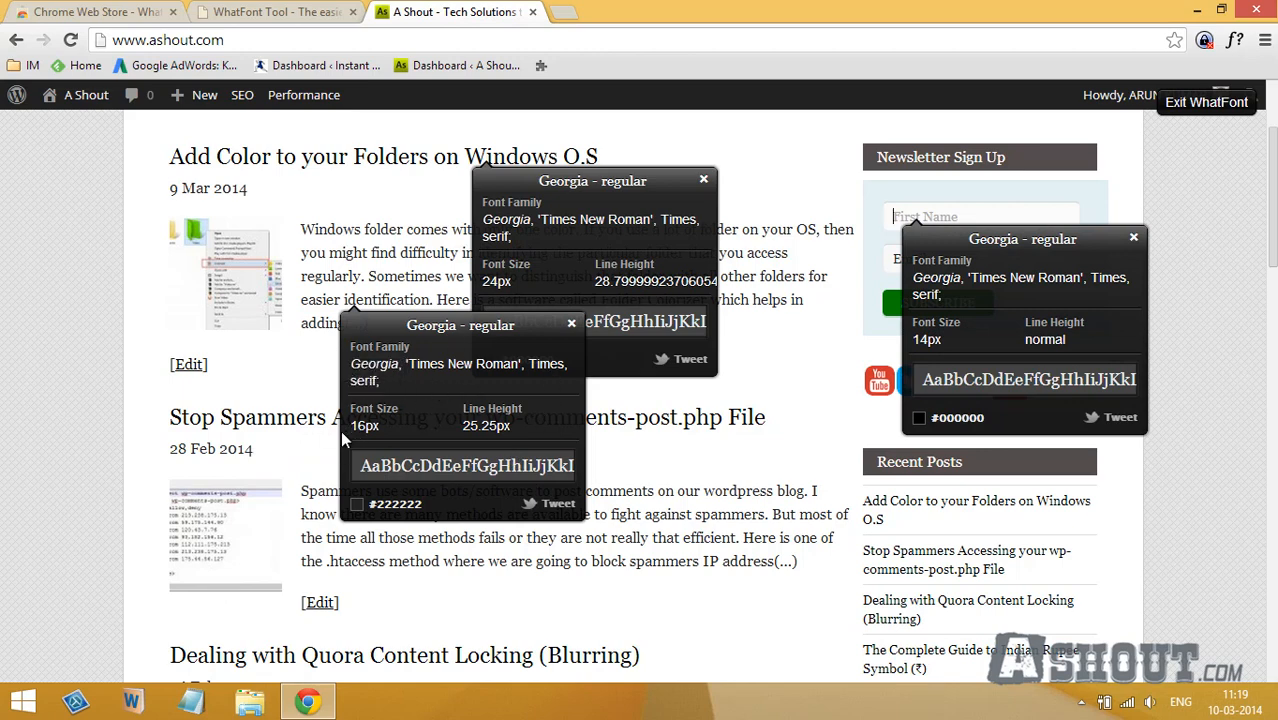
mouse_move(420, 476)
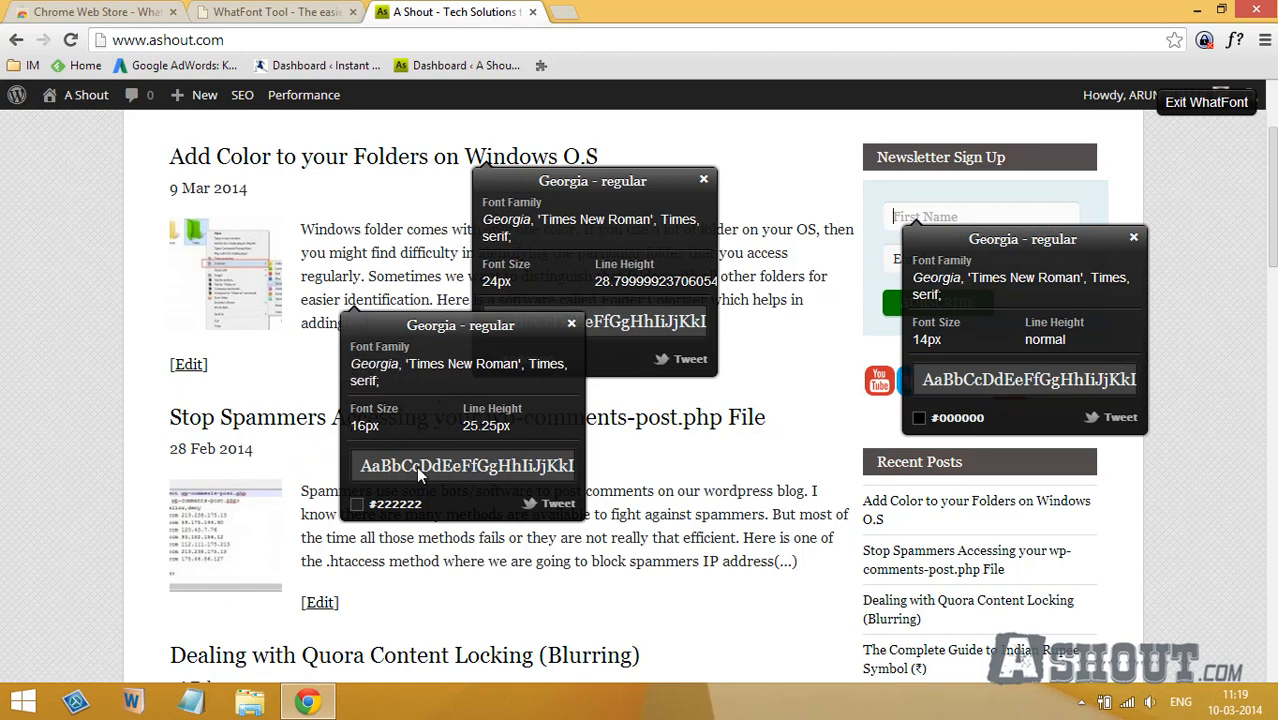
mouse_move(408, 474)
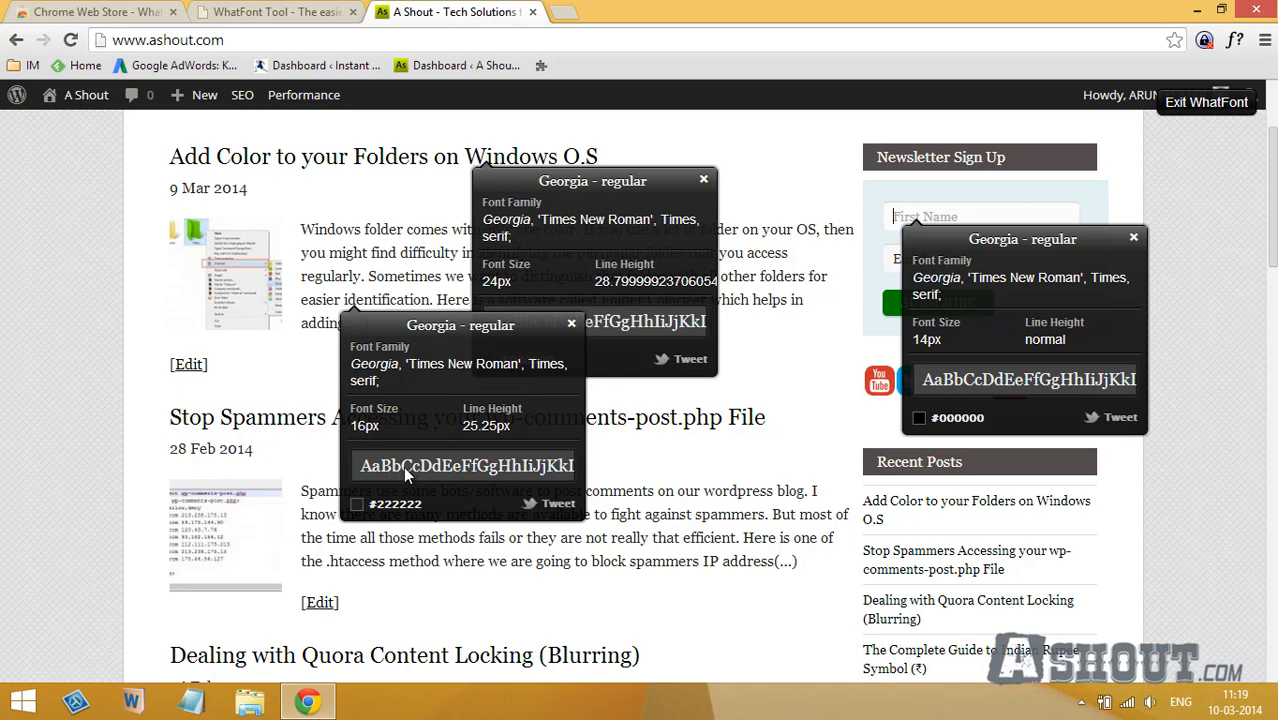
mouse_move(780, 420)
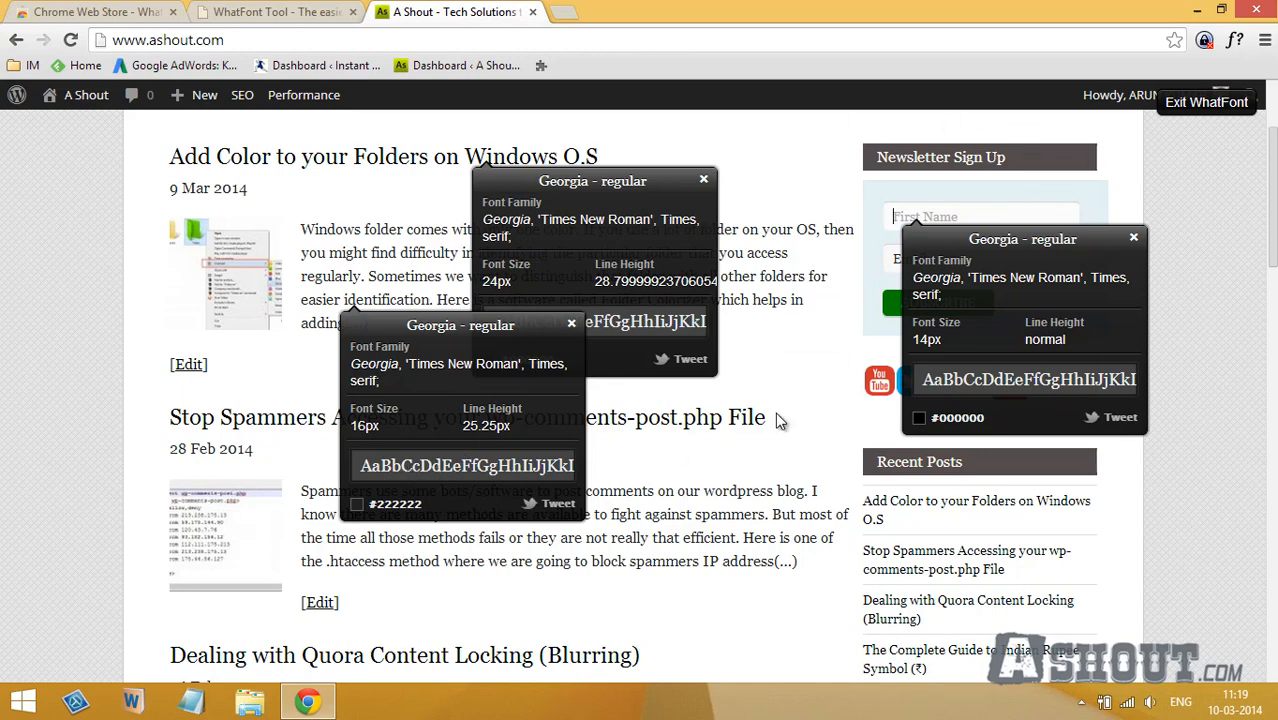
mouse_move(1236, 40)
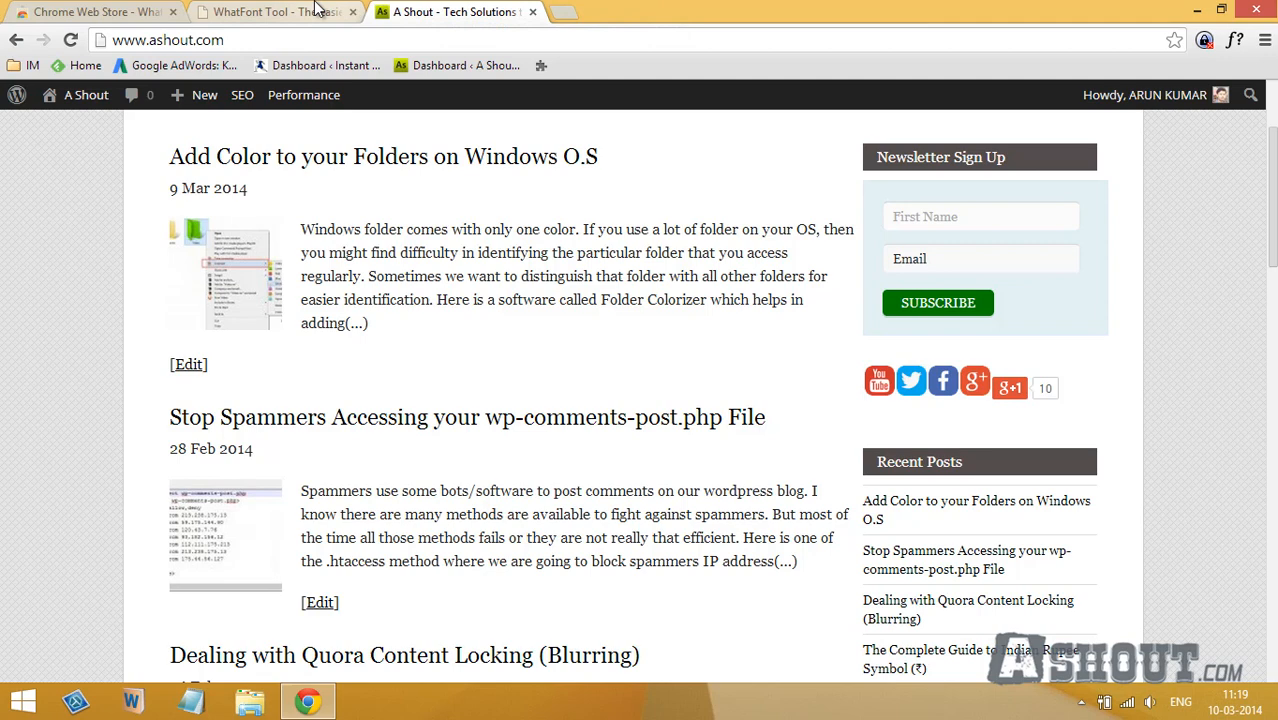
Switch to the WhatFont tool's own website tab.
left_click(276, 12)
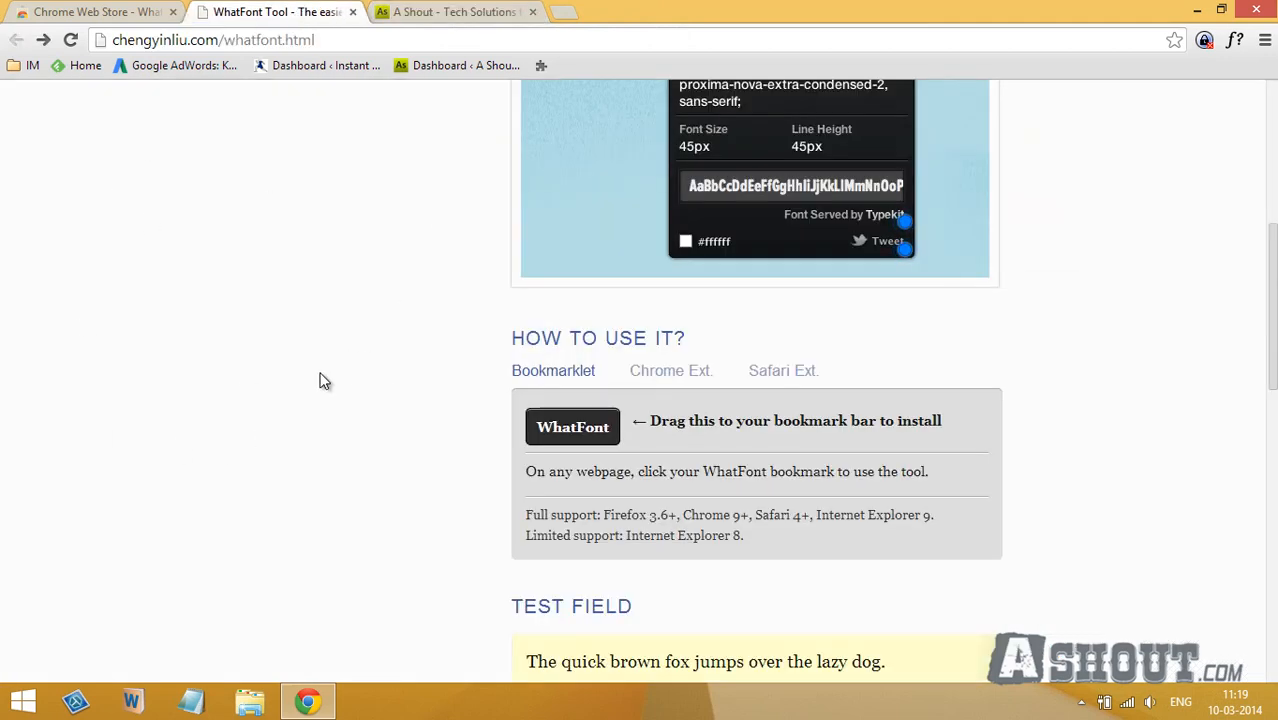
mouse_move(572, 428)
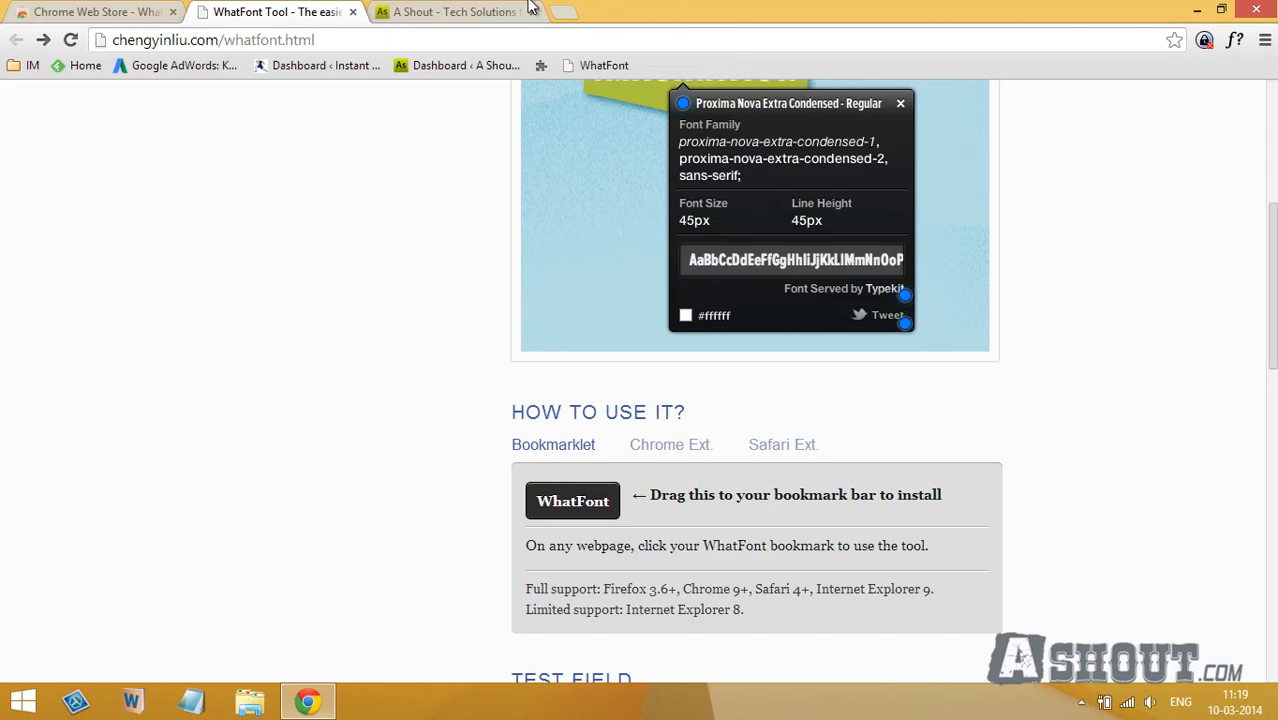
Return to the A Shout blog tab and launch WhatFont from the bookmarks-bar bookmarklet.
left_click(454, 12)
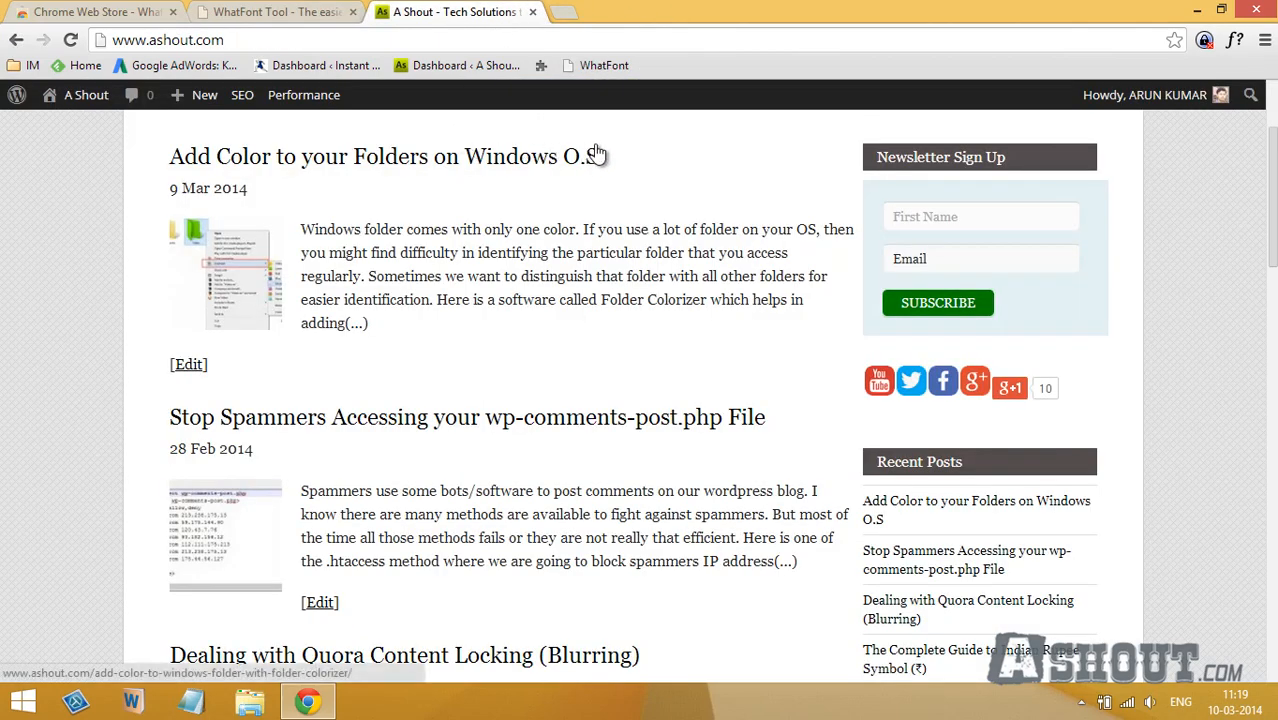
mouse_move(604, 64)
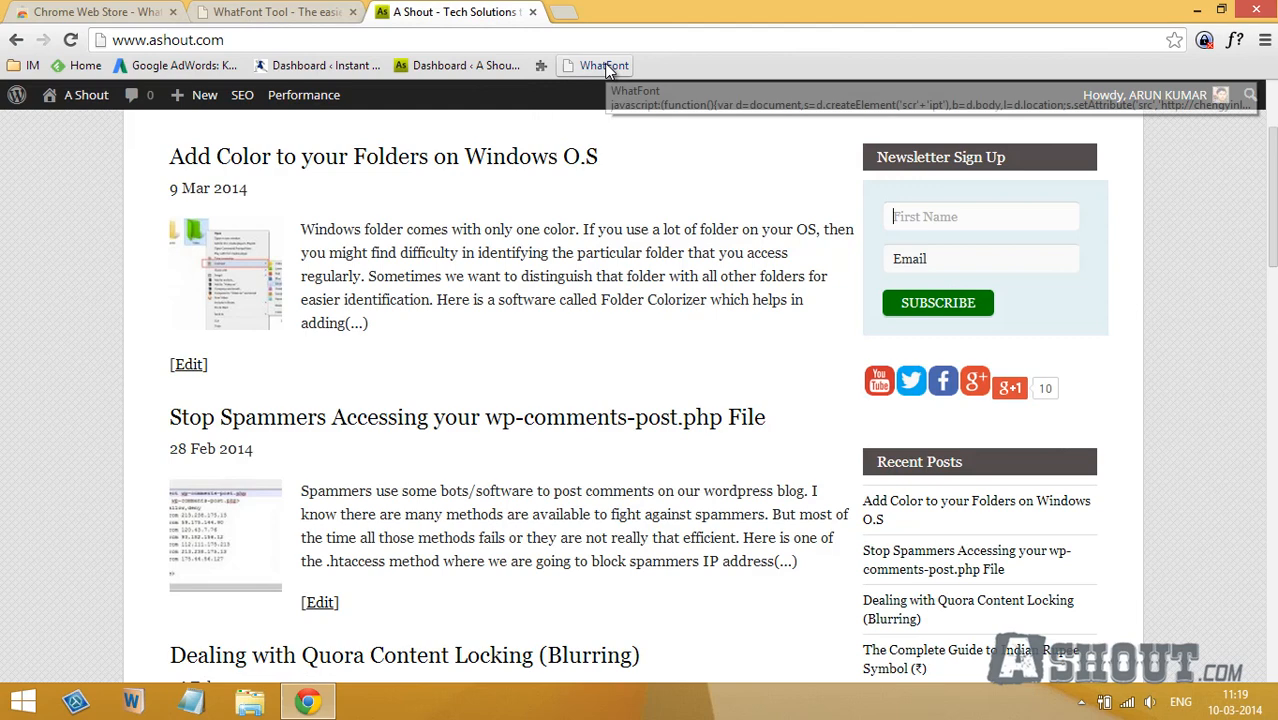
left_click(604, 64)
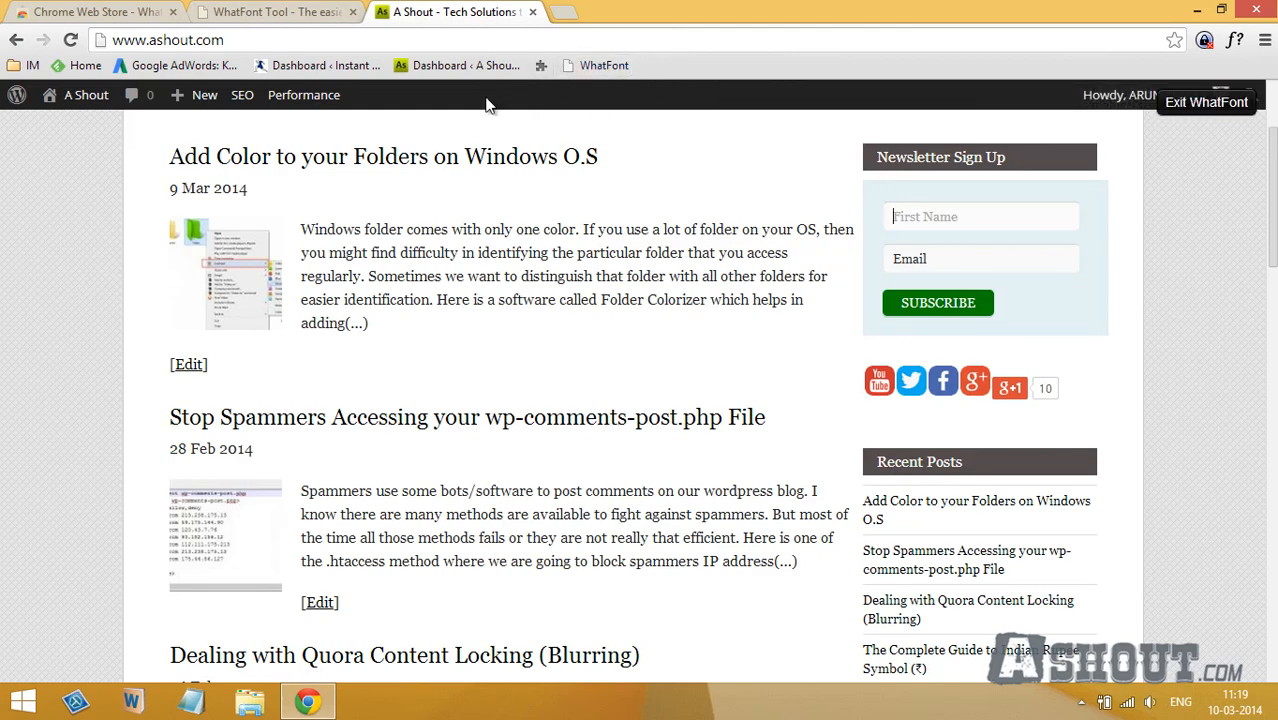
mouse_move(412, 156)
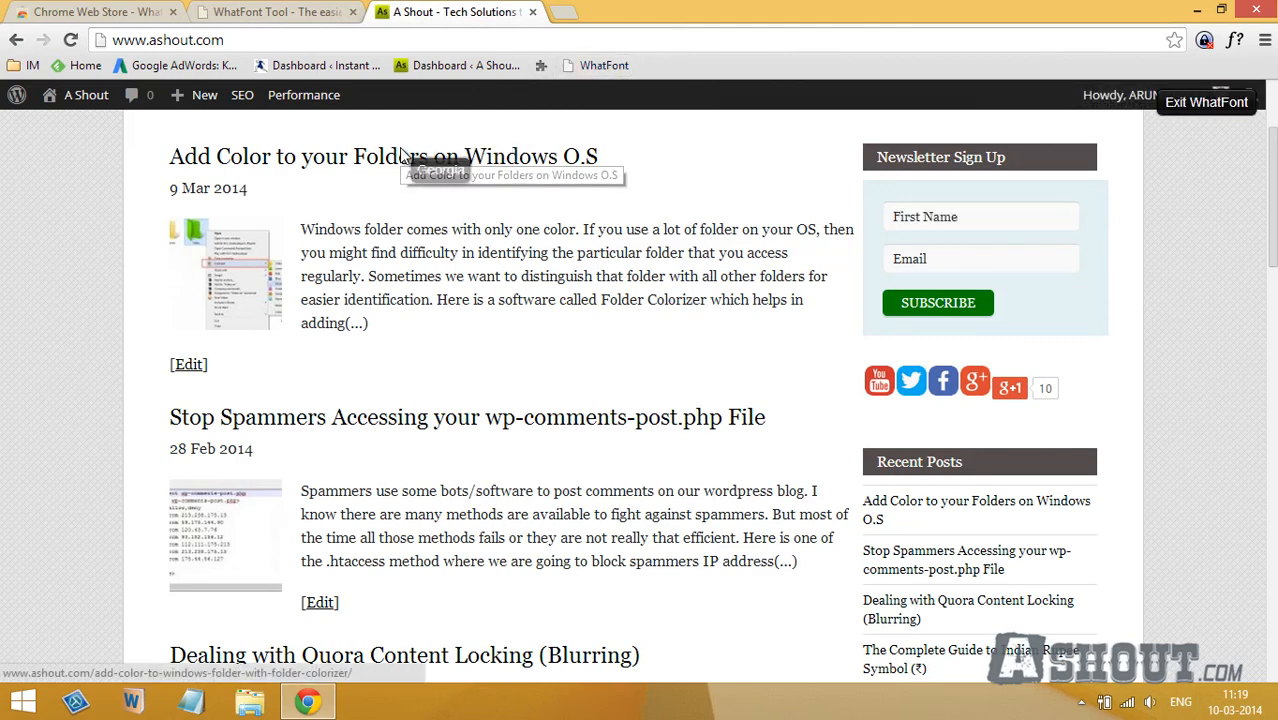